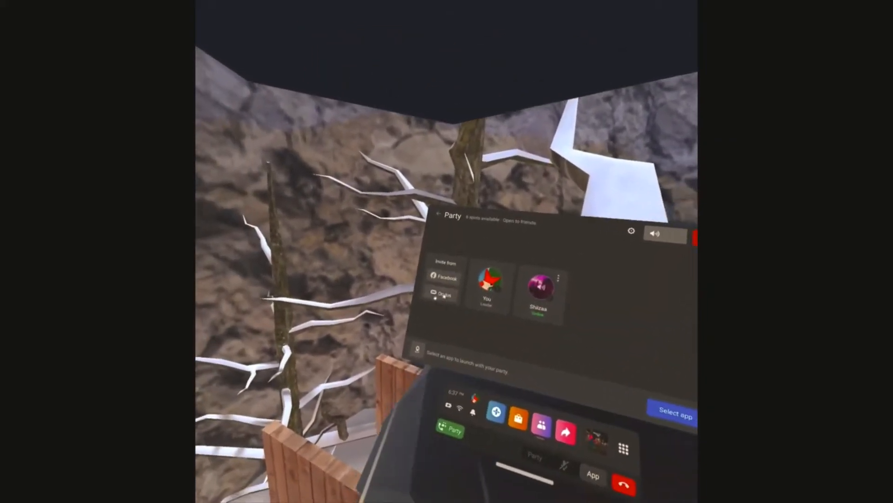
Step: Invite a third friend from the Oculus friends list so the party shows three members
left_click(441, 291)
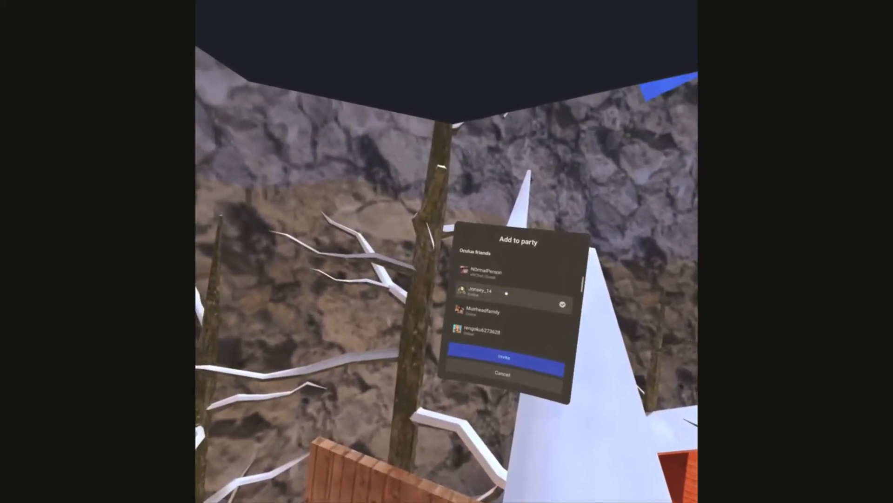
left_click(502, 357)
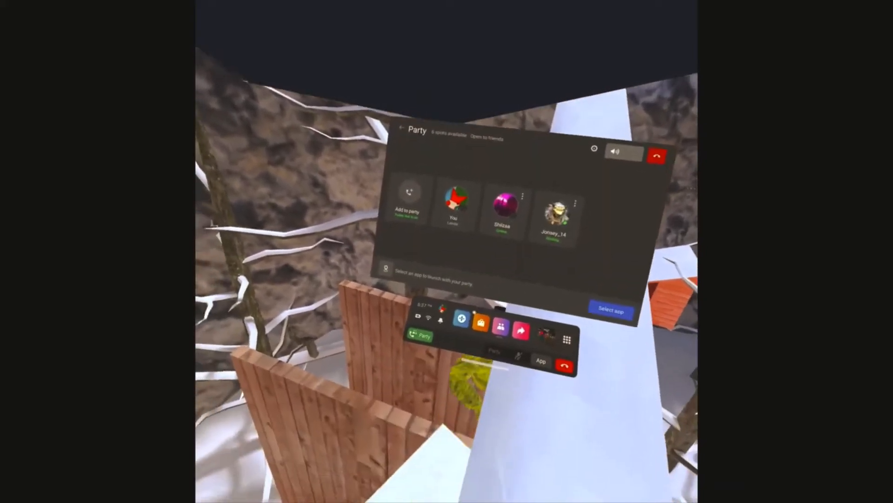